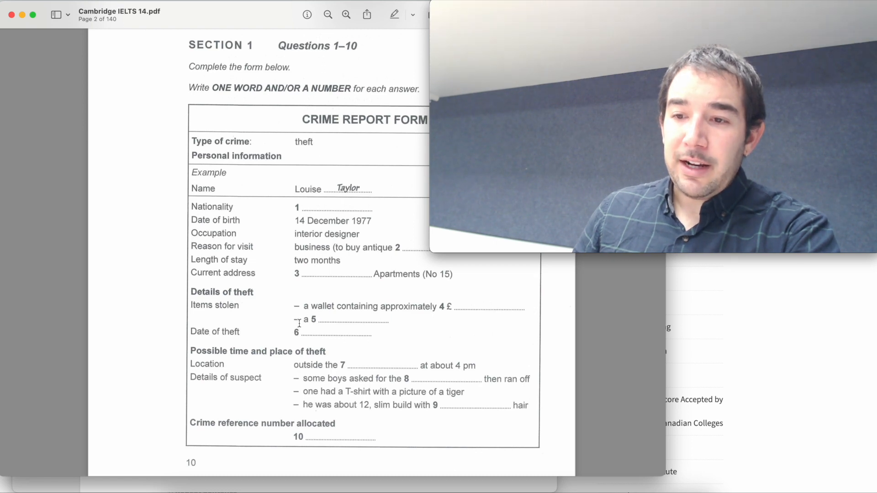
Step: Select and highlight 'Type of crime:' on the Section 1 crime report form
left_click_drag(302, 319, 438, 405)
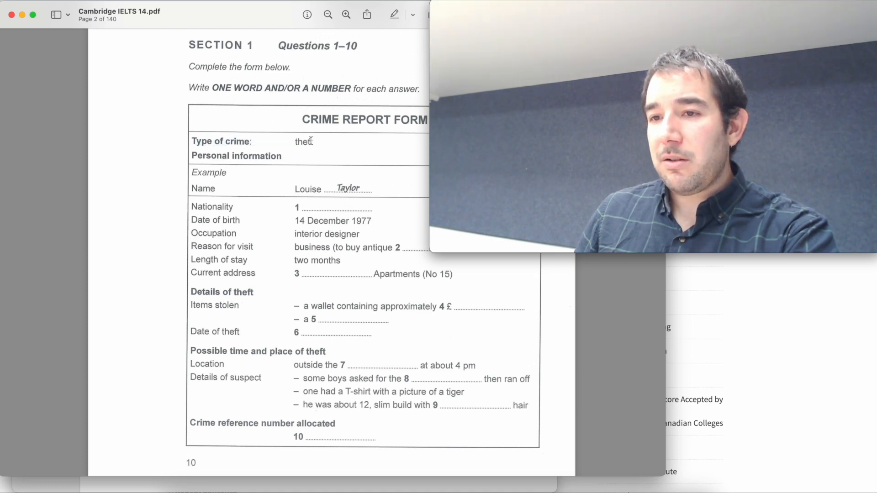
double_click(220, 141)
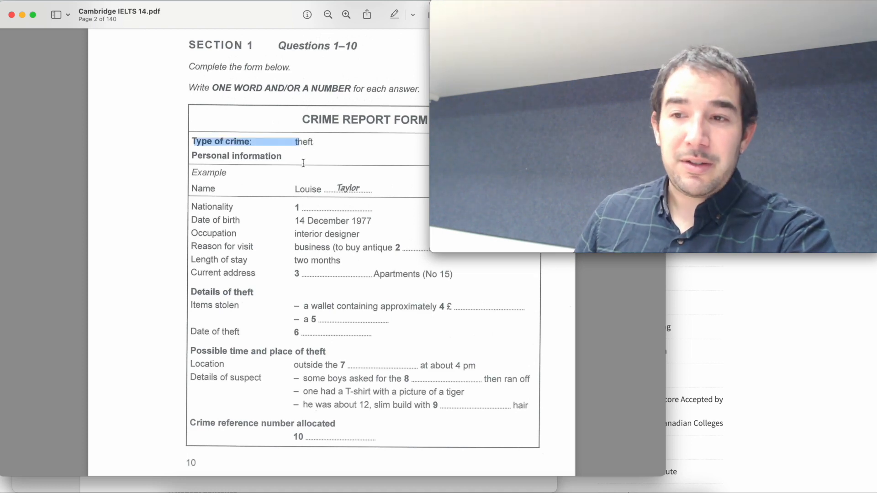
scroll("down", 3)
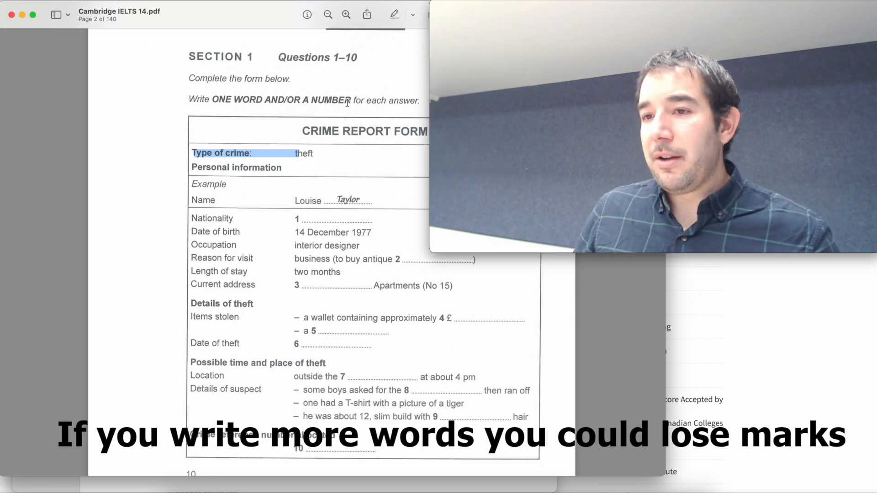
left_click(348, 15)
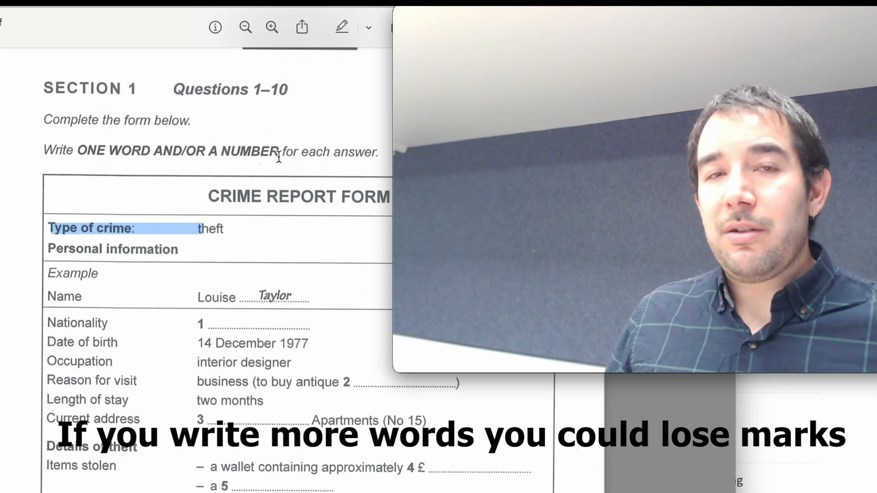
scroll("down", 3)
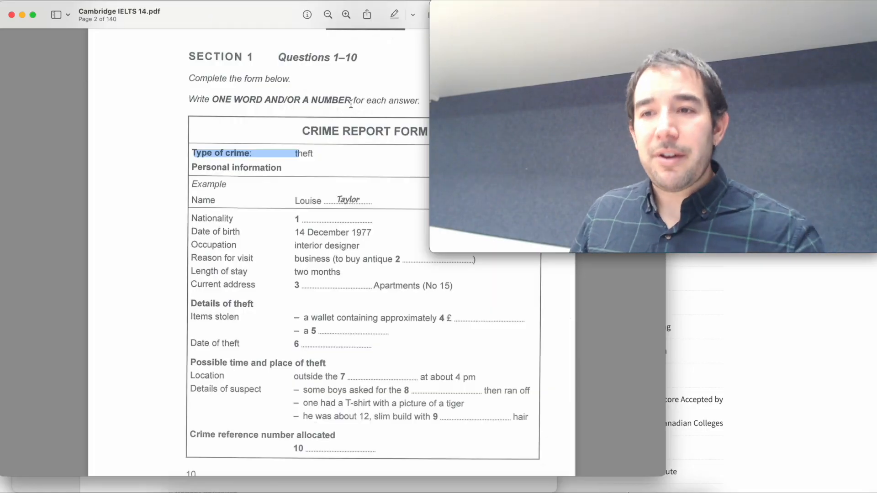
Step: Scroll to page 4 and highlight the restrictions wording in option B of Questions 15–20
scroll("down", 3)
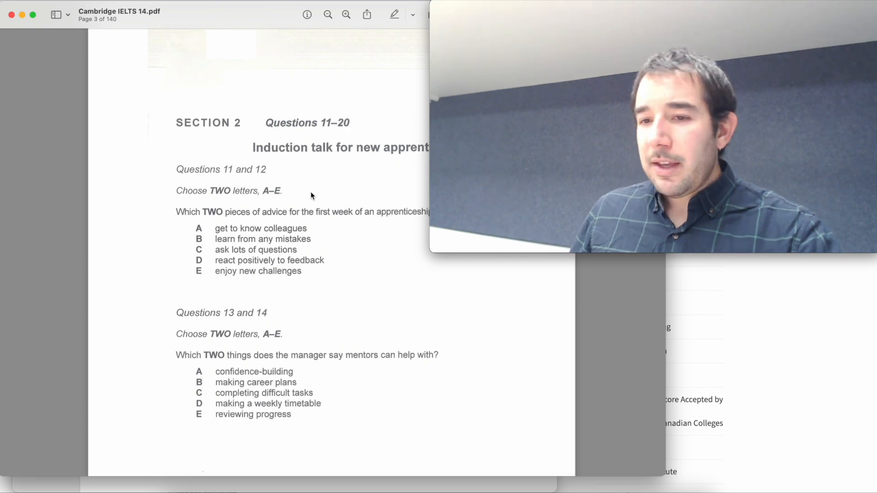
scroll("down", 3)
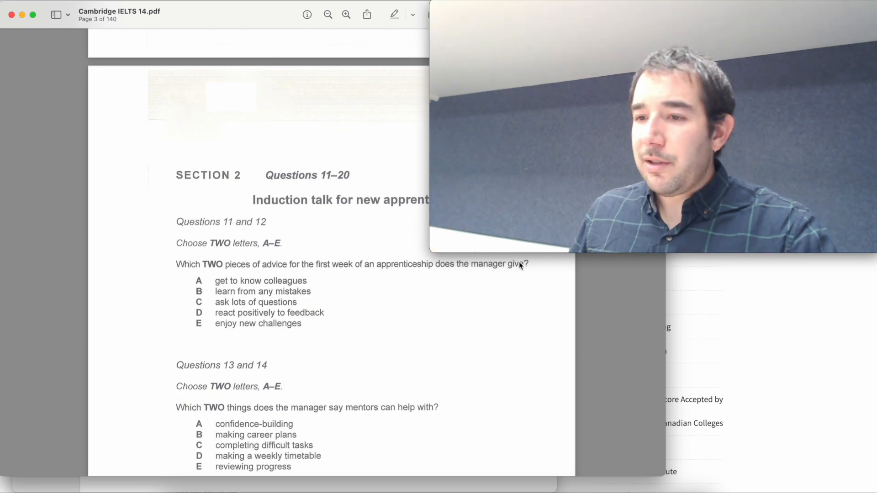
scroll("down", 3)
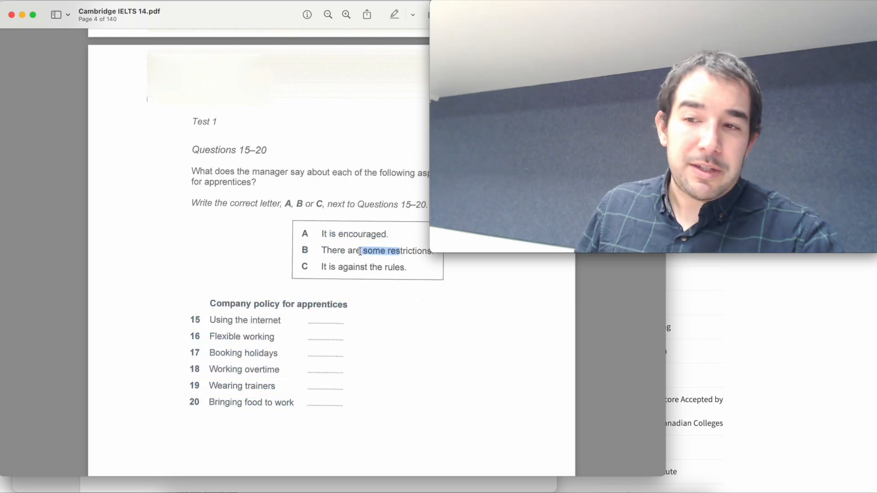
left_click_drag(321, 266, 405, 267)
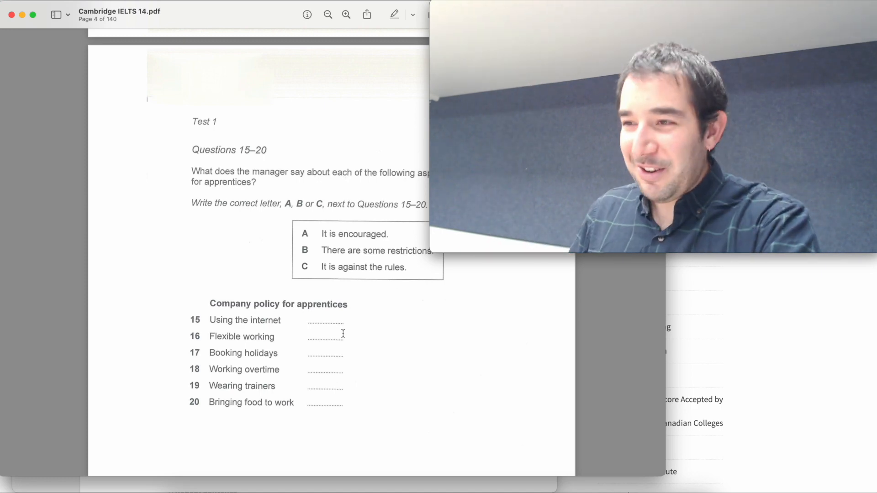
Step: Scroll from page 5 to page 7, where Section 4 Questions 31–40 begin
scroll("down", 3)
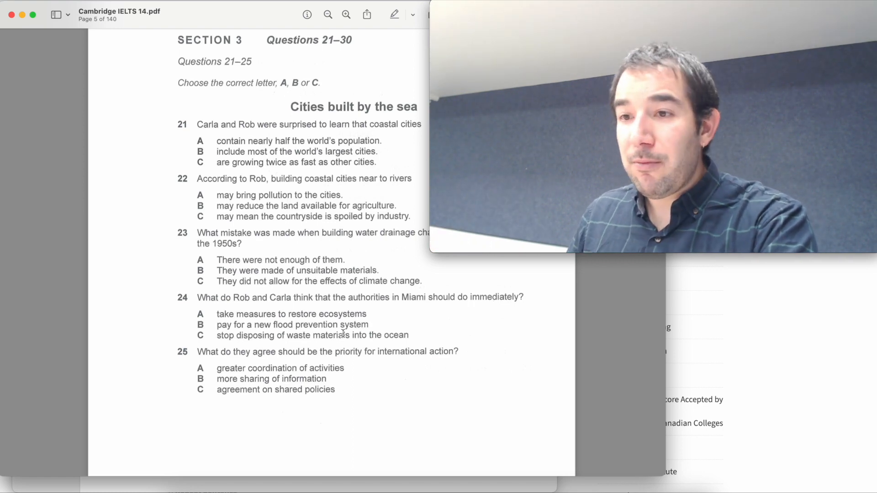
scroll("down", 3)
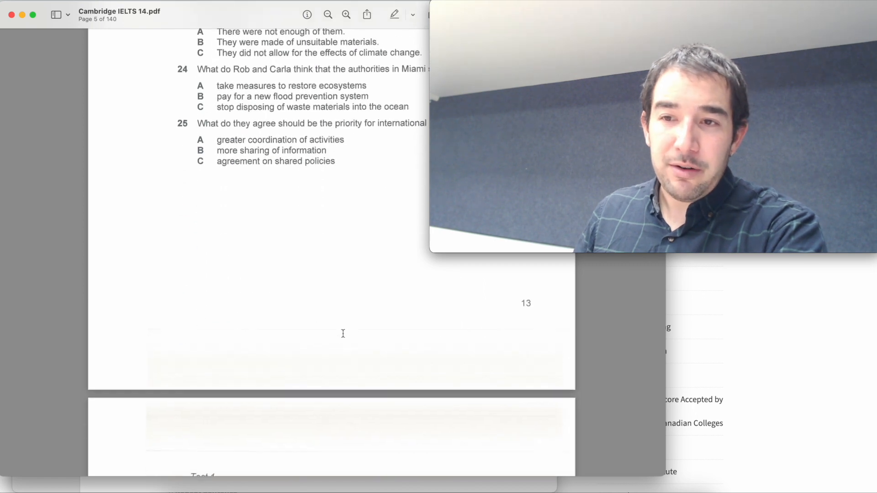
scroll("down", 3)
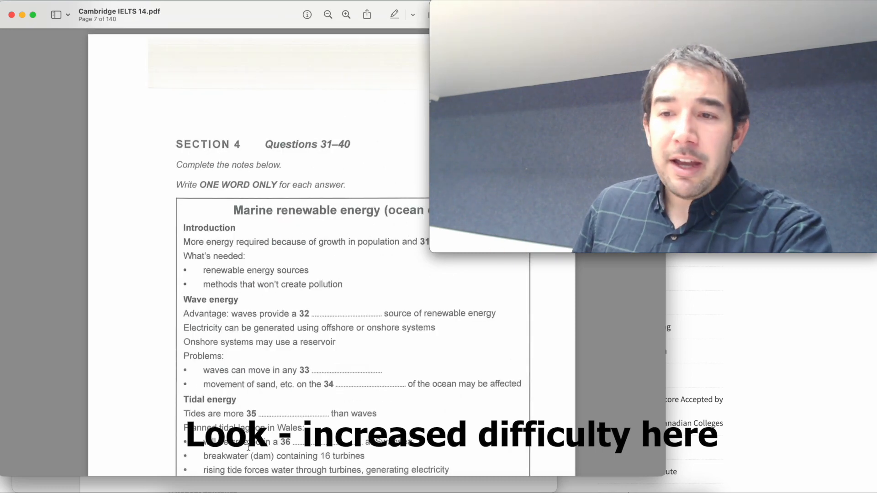
Step: Scroll past the Section 4 'ONE WORD ONLY' instructions toward Reading Passage 1 on page 8
scroll("down", 3)
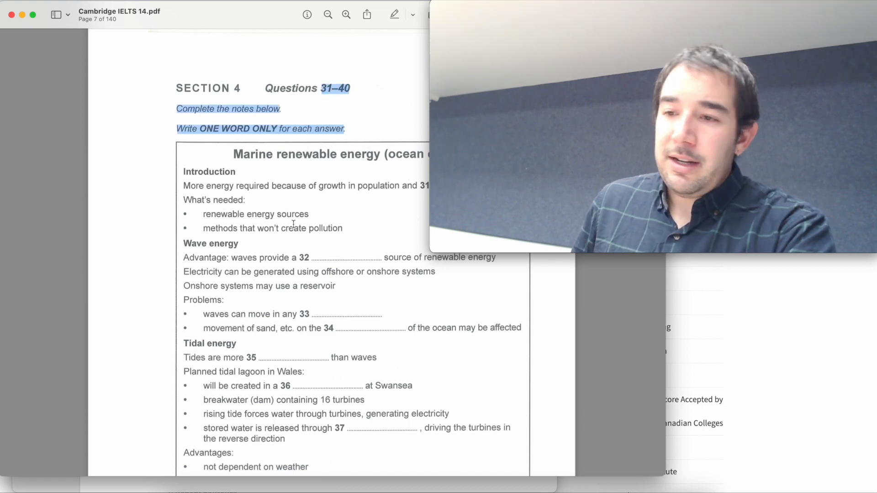
scroll("down", 3)
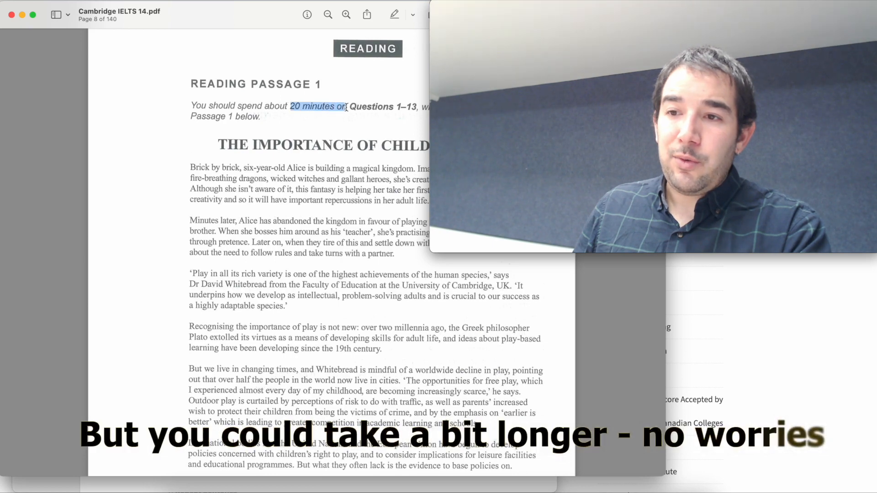
Step: Scroll past Questions 9–13 on page 11 to bike-sharing paragraphs B–D on page 12
scroll("down", 3)
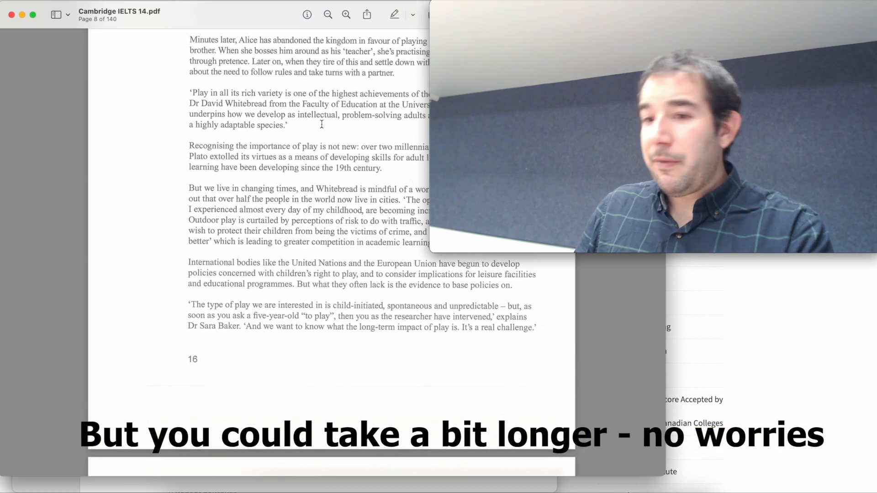
scroll("down", 3)
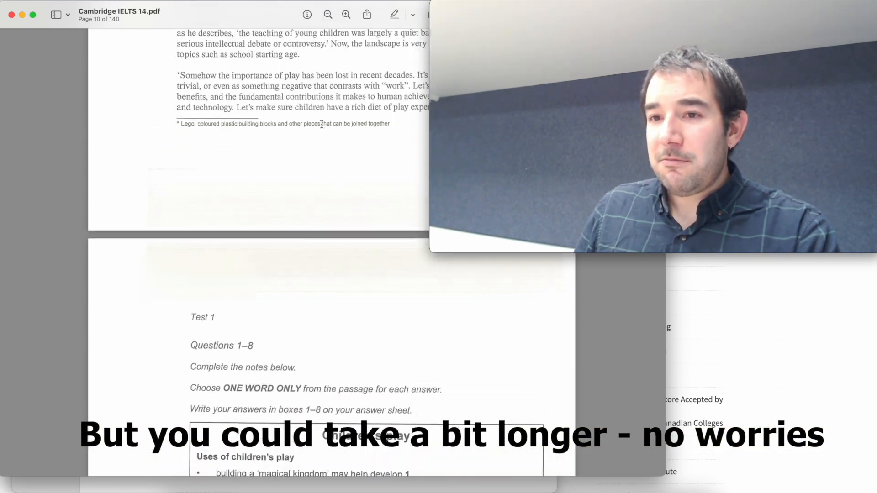
scroll("down", 3)
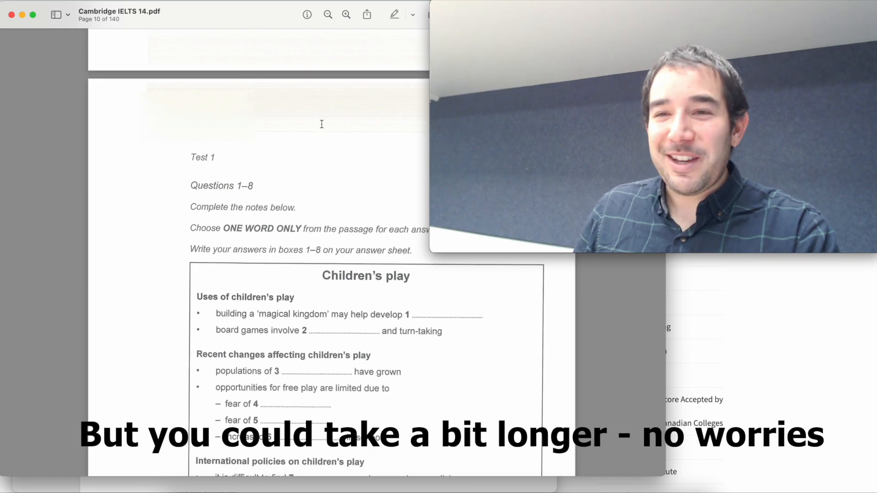
scroll("down", 3)
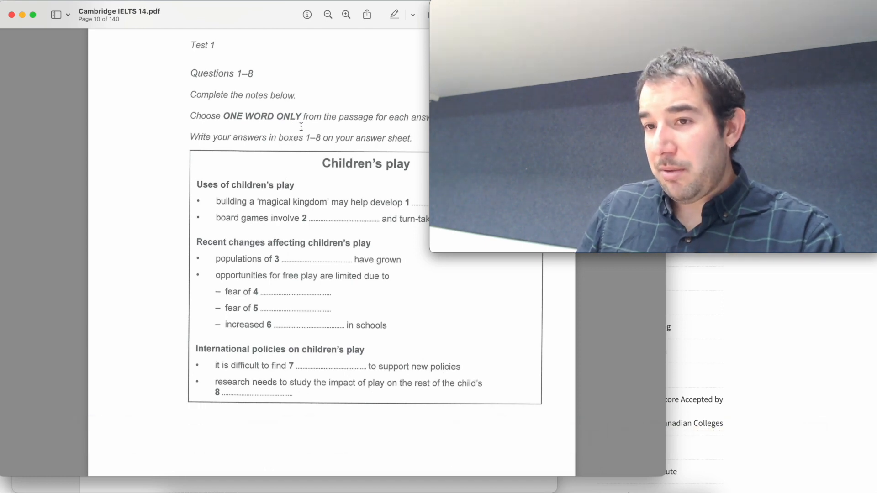
scroll("down", 3)
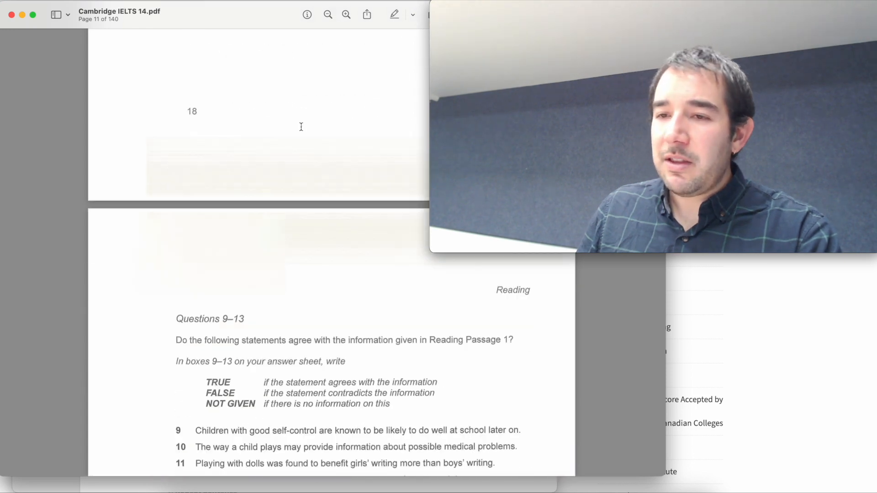
scroll("down", 3)
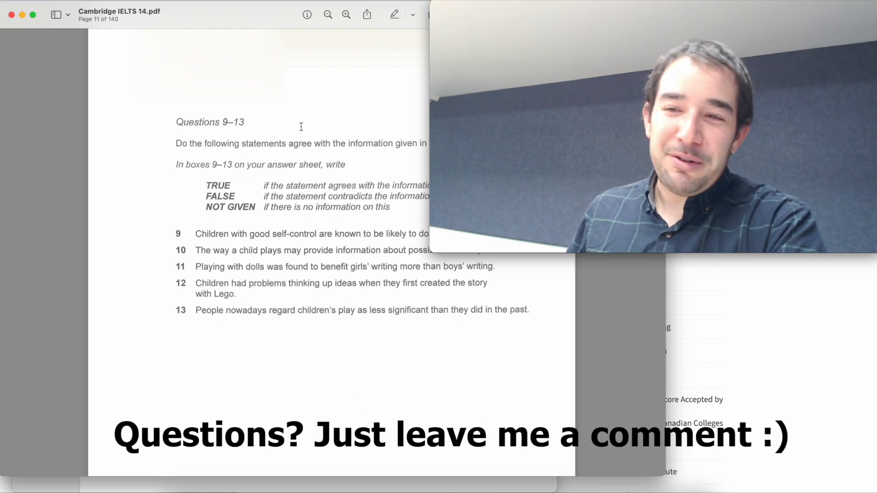
scroll("down", 3)
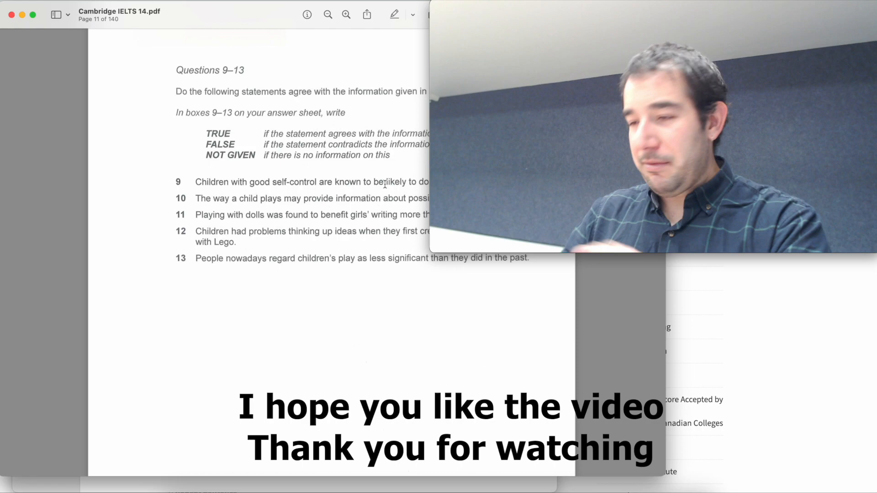
scroll("down", 3)
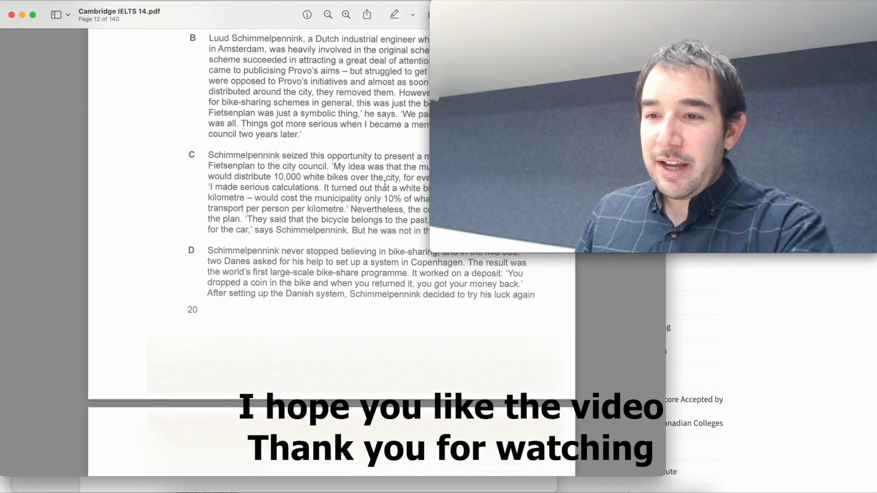
Step: Scroll to page 14 and highlight the question 14 statement
scroll("down", 3)
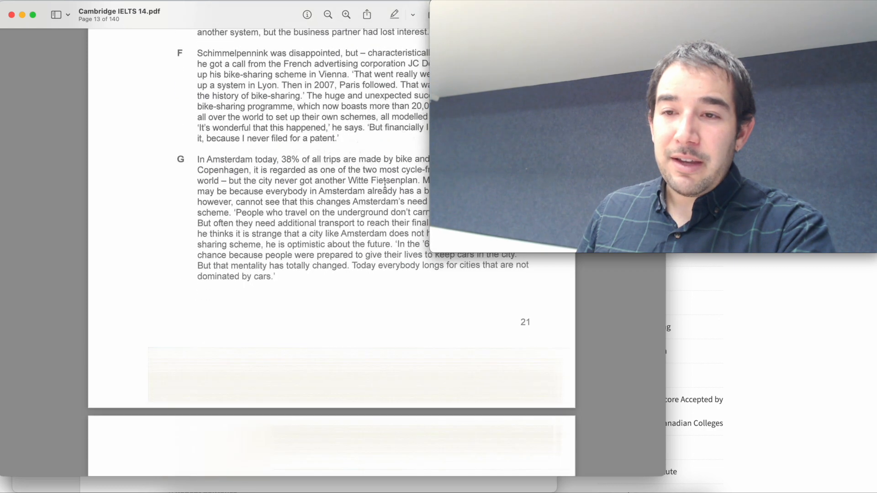
scroll("down", 3)
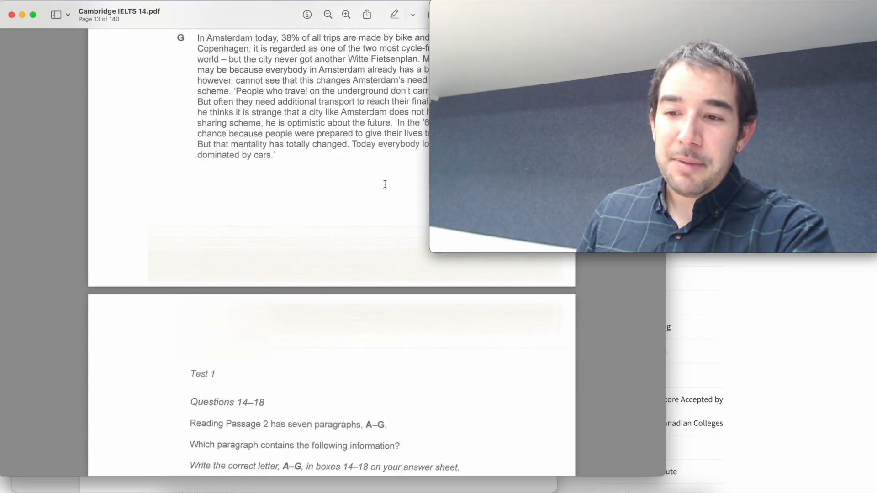
scroll("down", 3)
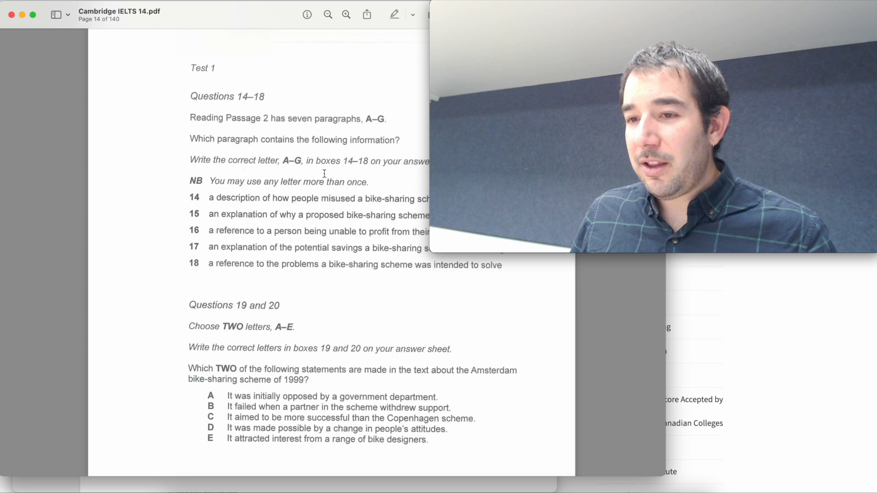
scroll("down", 3)
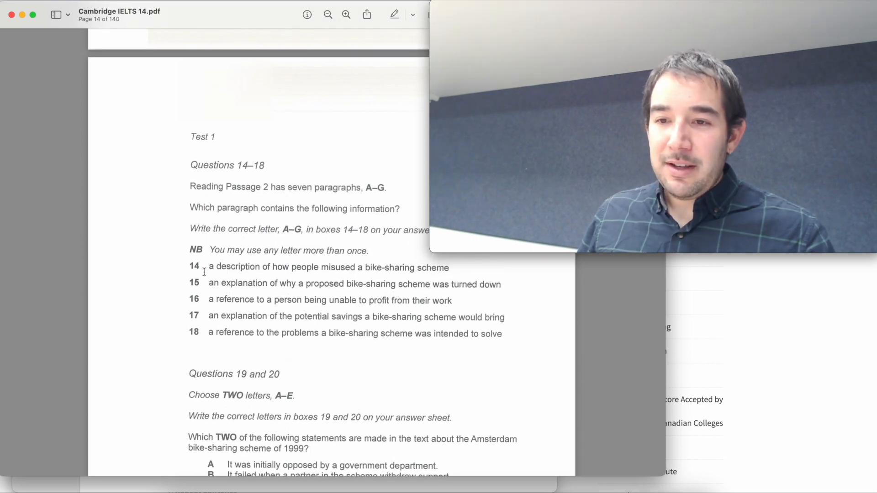
left_click_drag(208, 266, 449, 266)
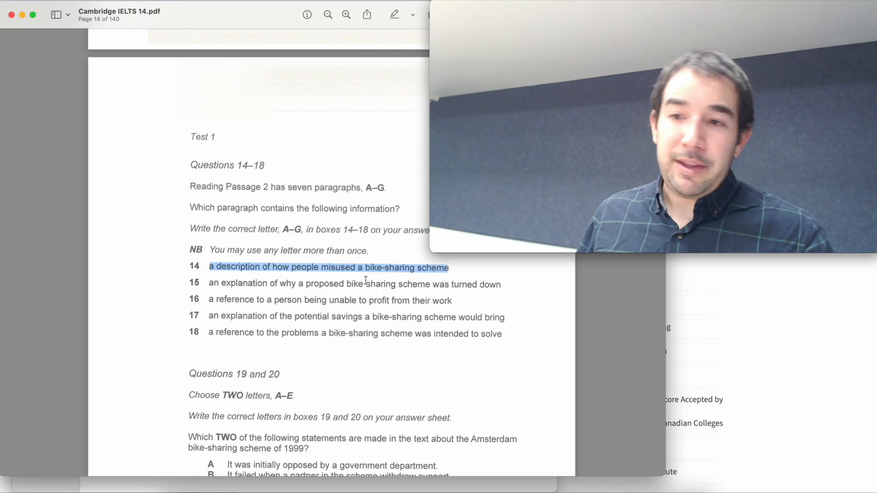
Step: Scroll down to page 16 with the Questions 23–26 summary completion
scroll("down", 3)
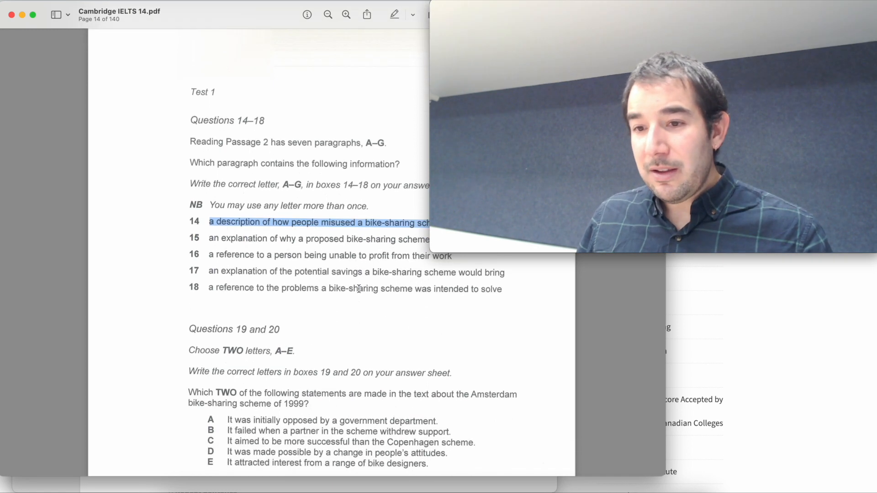
scroll("down", 3)
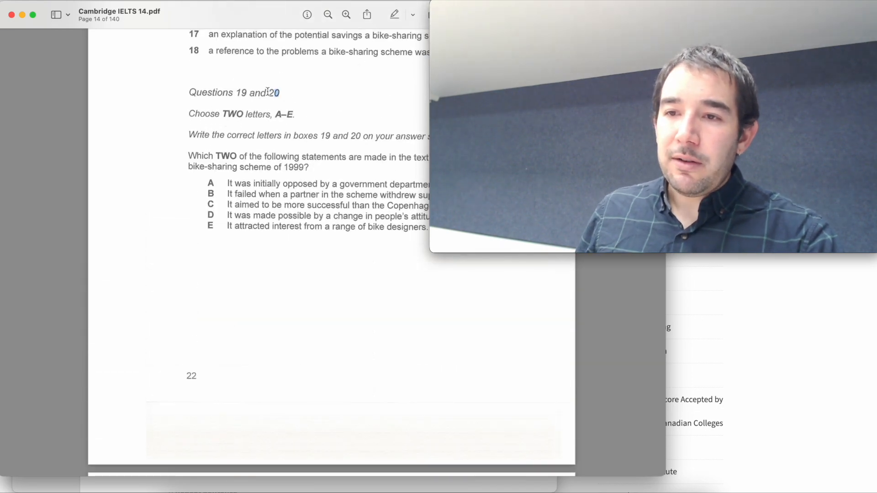
scroll("down", 3)
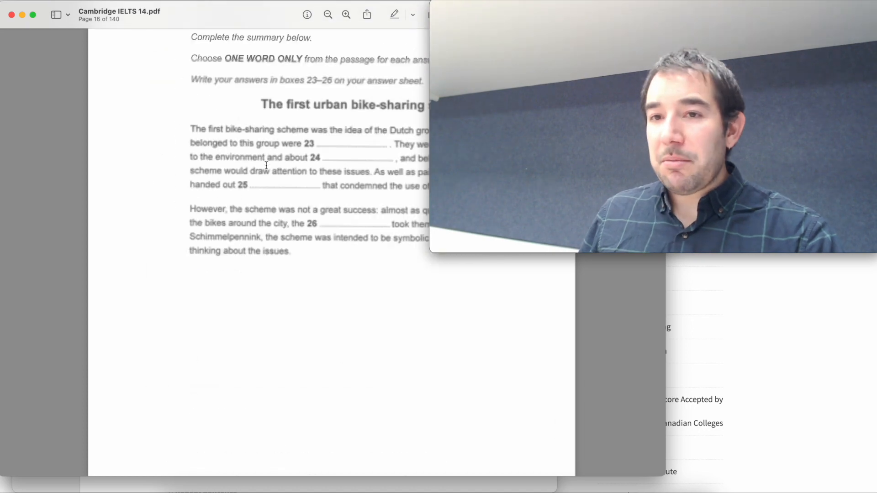
scroll("down", 3)
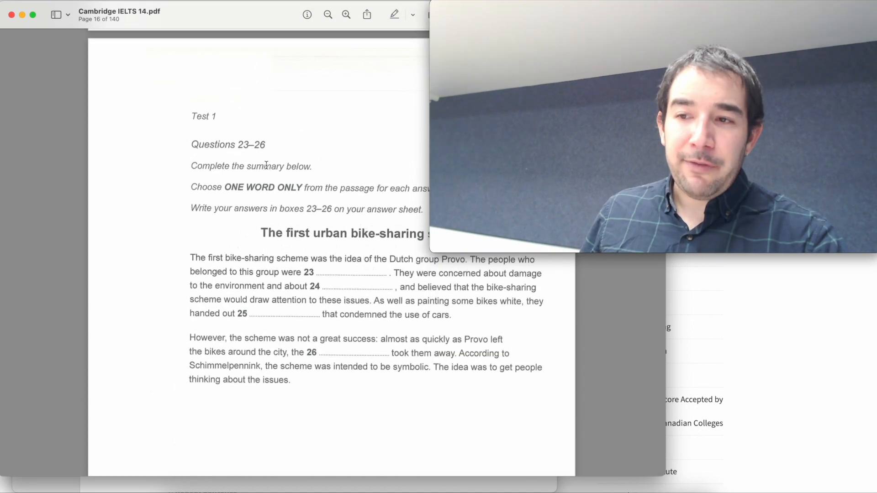
Step: Scroll from page 17 through Questions 27–31 to Questions 32–35 on page 20
scroll("down", 3)
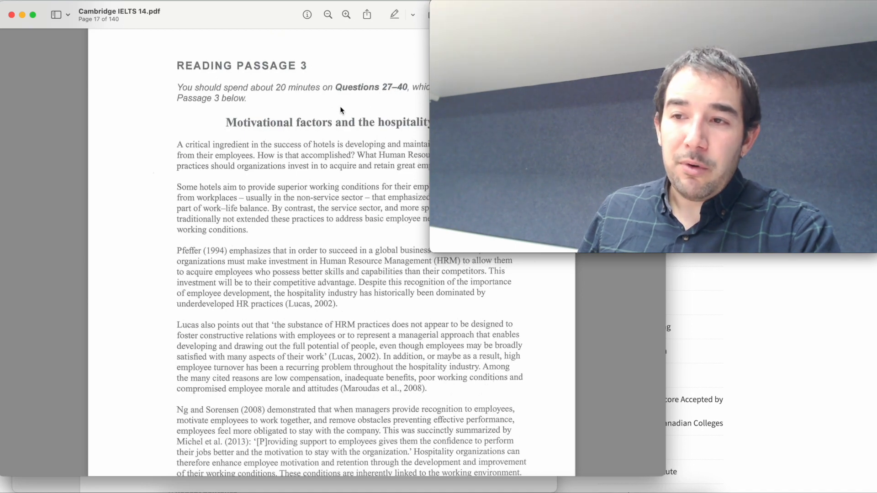
scroll("down", 3)
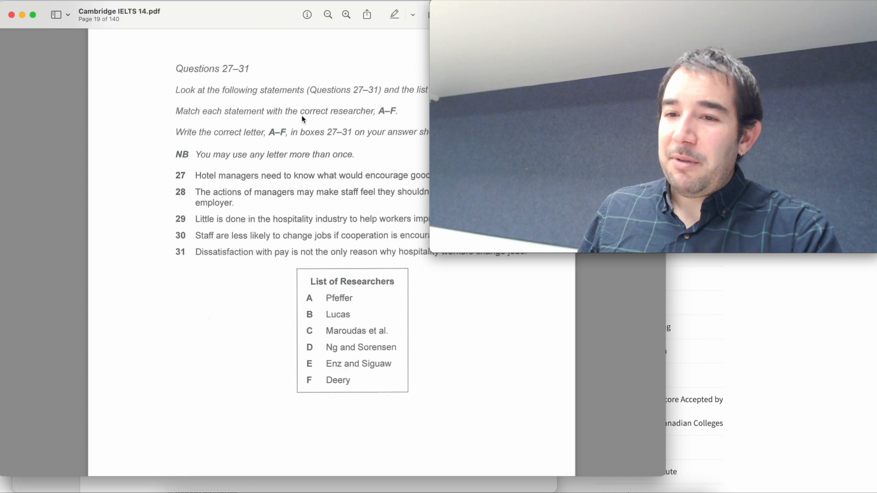
scroll("down", 3)
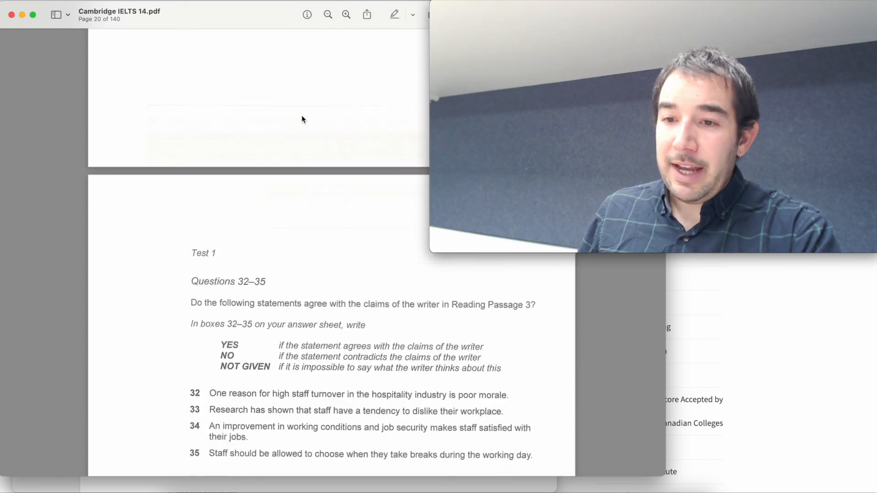
scroll("down", 3)
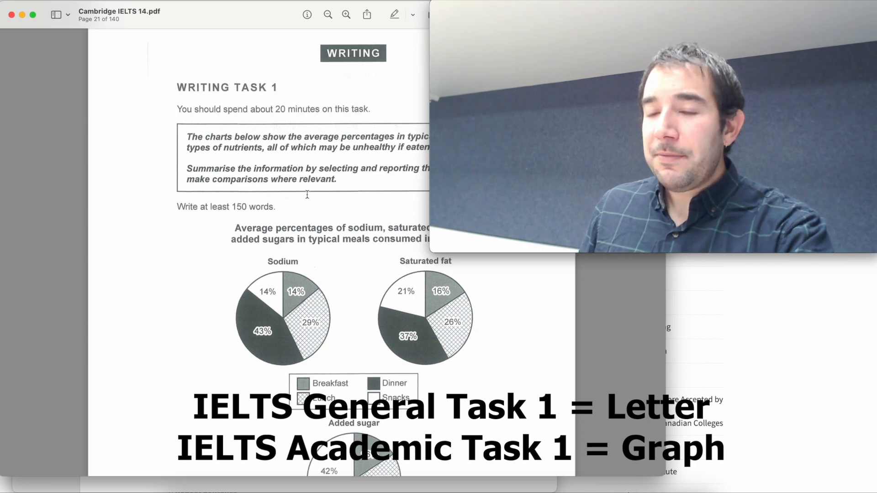
Step: Scroll down to Writing Task 1 on page 21 with its 150-word requirement
scroll("down", 3)
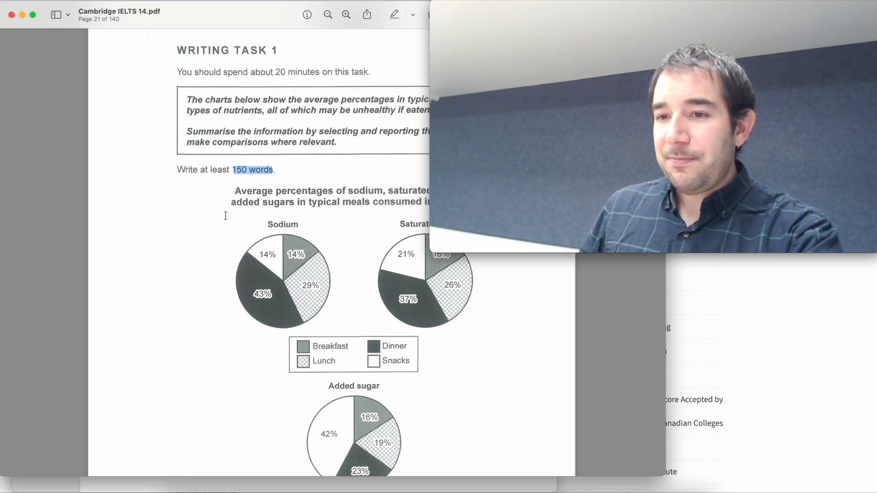
scroll("down", 3)
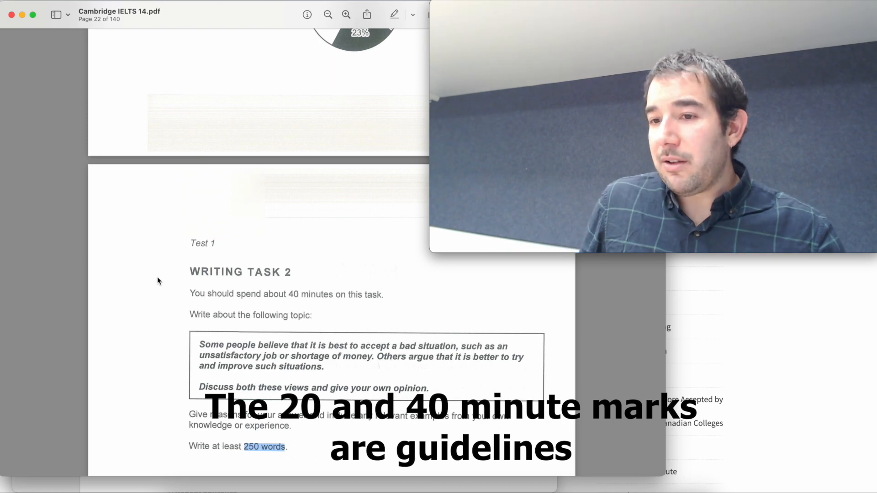
Step: Highlight '40 minutes' in Writing Task 2's time guidance and scroll to the section end
double_click(296, 294)
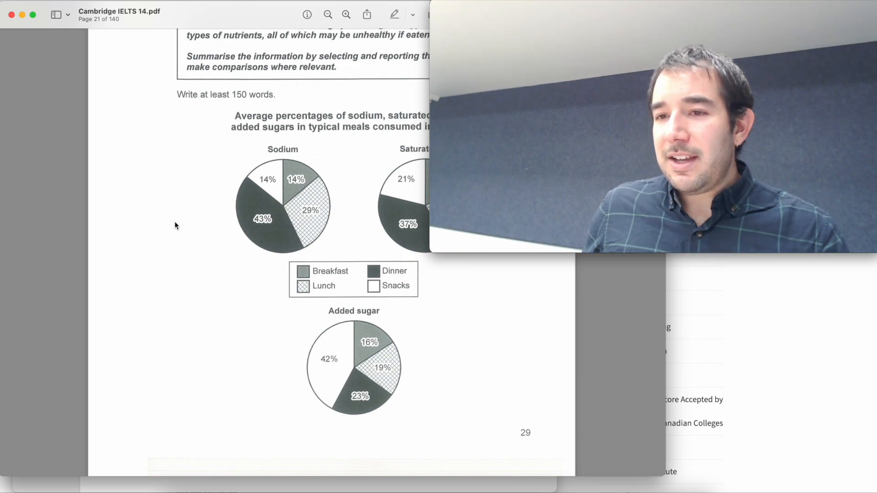
scroll("down", 3)
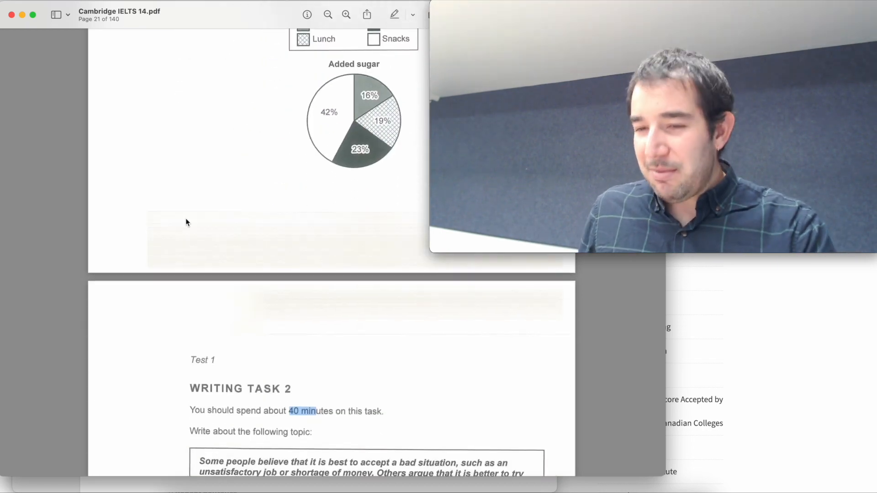